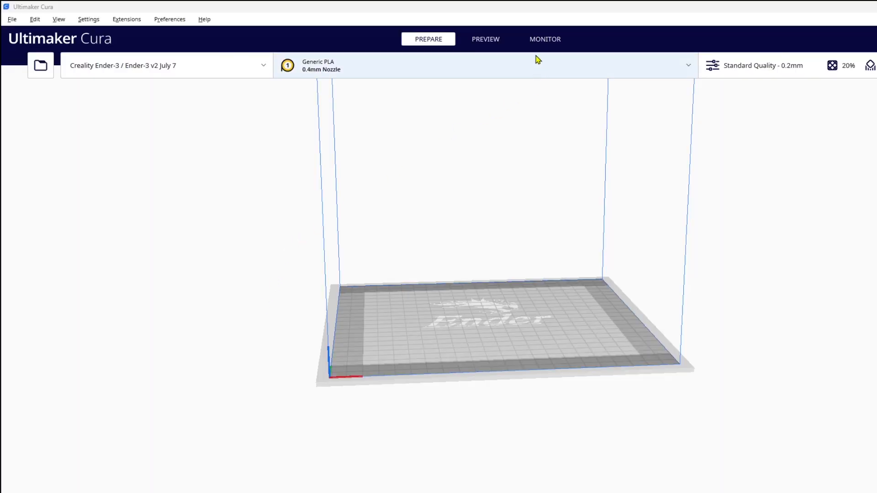
- Switch Cura to the Monitor view for the connected Ender-3
click(545, 38)
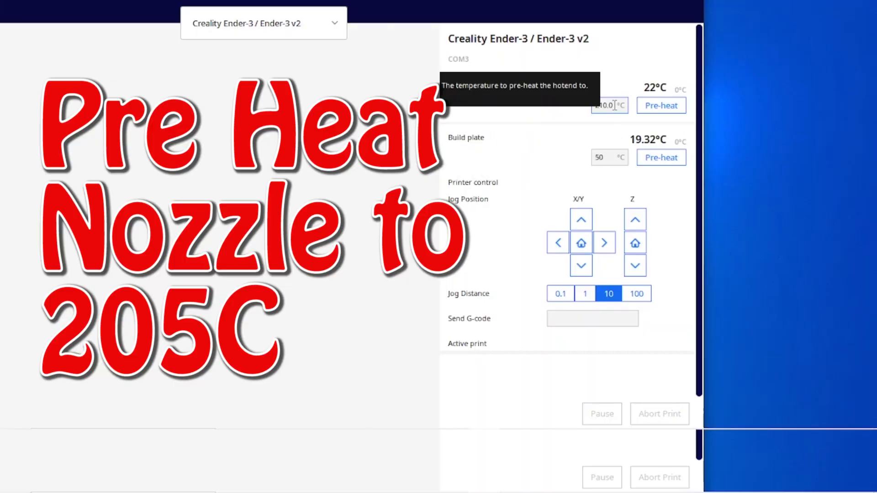
text(205)
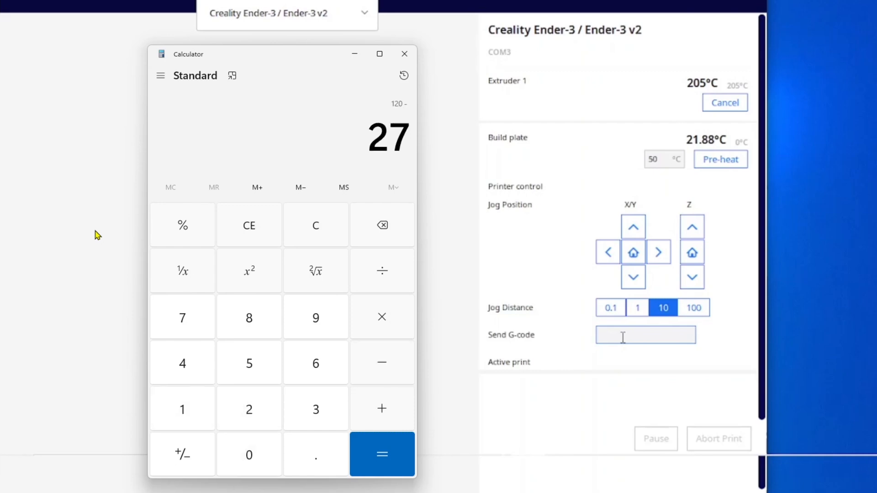
- Work out 120 − 27 = 93 mm extruded, then 10000 ÷ 93 for the new E-steps value
click(382, 454)
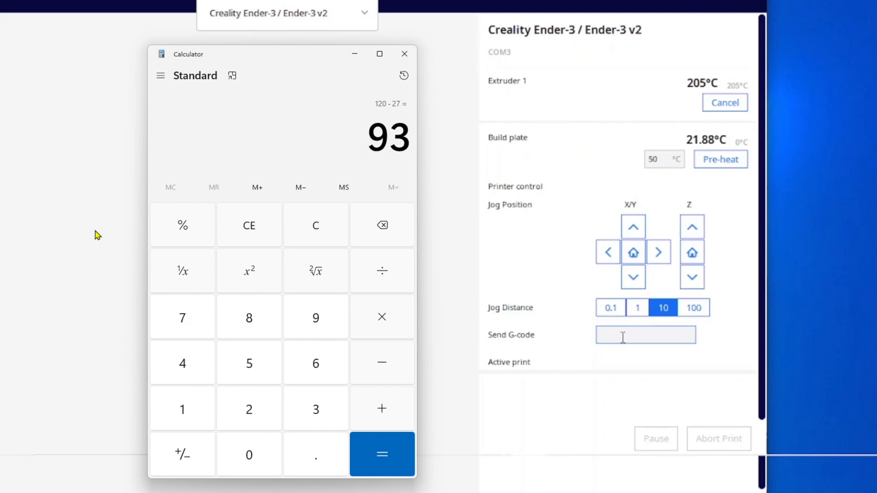
mouse_move(220, 273)
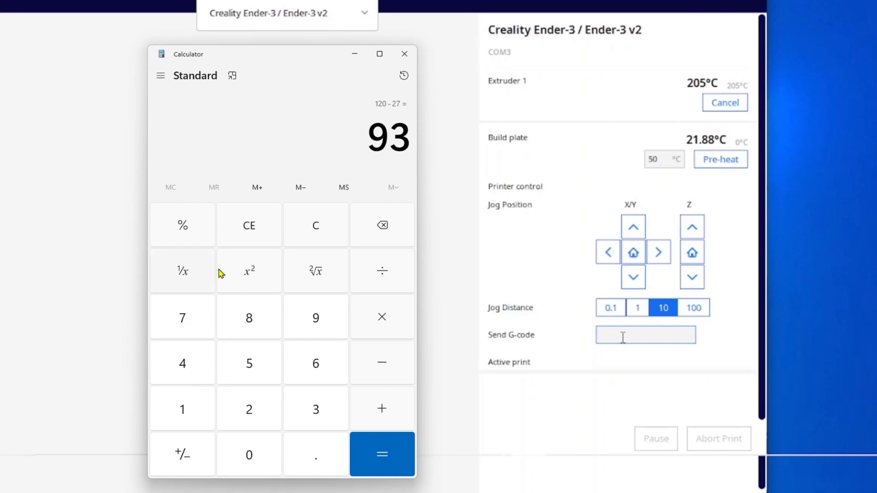
click(316, 225)
text(100)
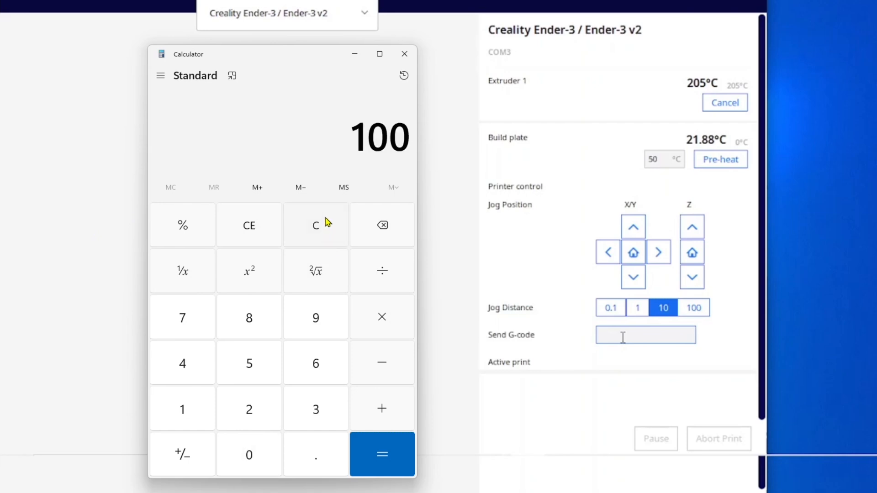
click(382, 317)
text(9)
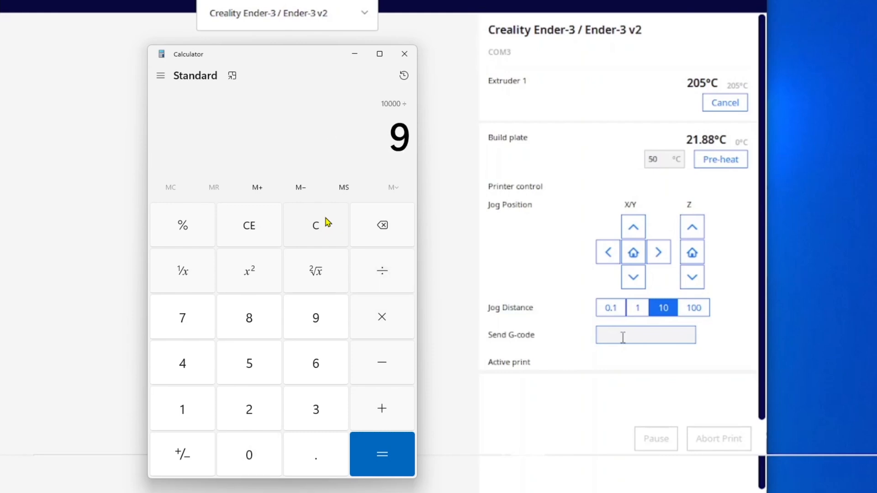
click(382, 454)
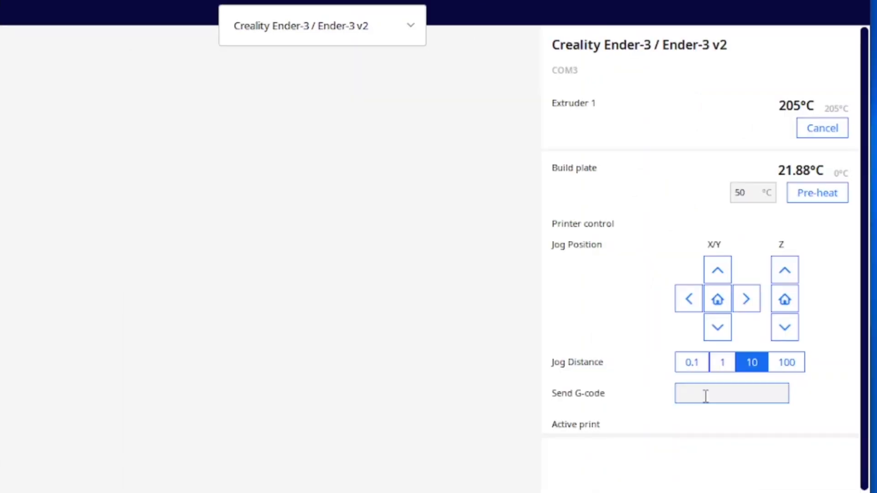
- Send the extrusion command G1 E108 F100 to the printer
text(G1)
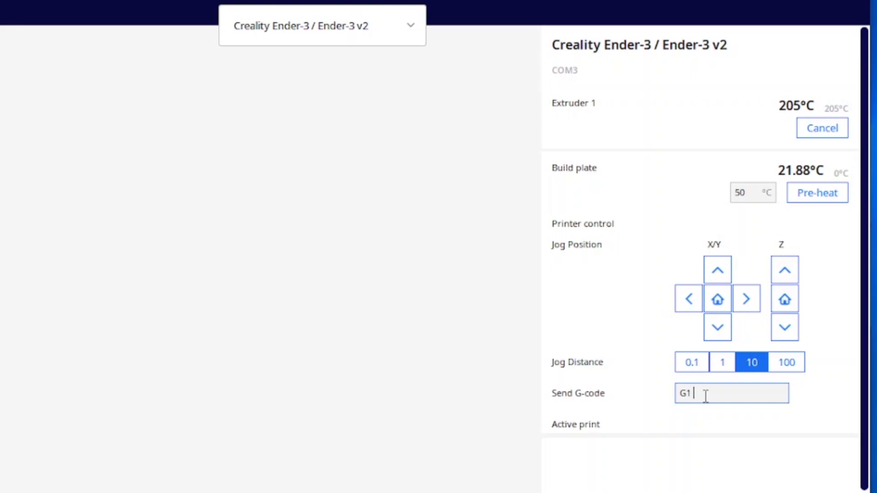
text(E10)
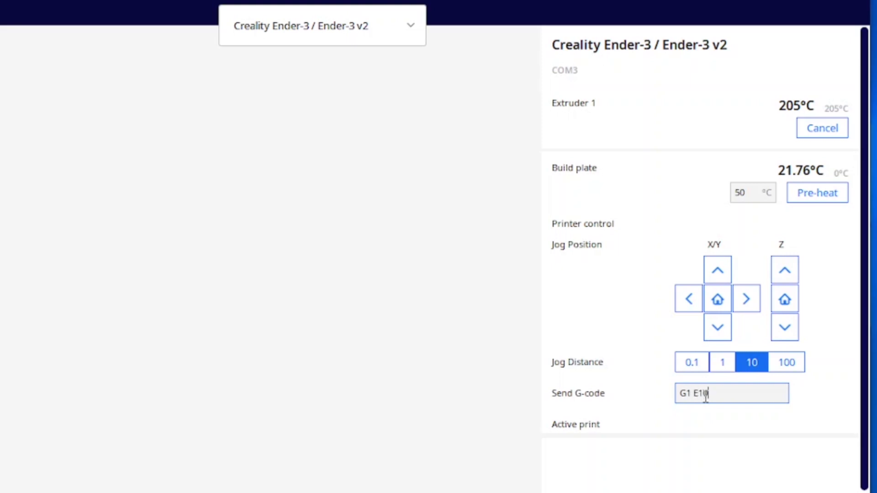
text(8)
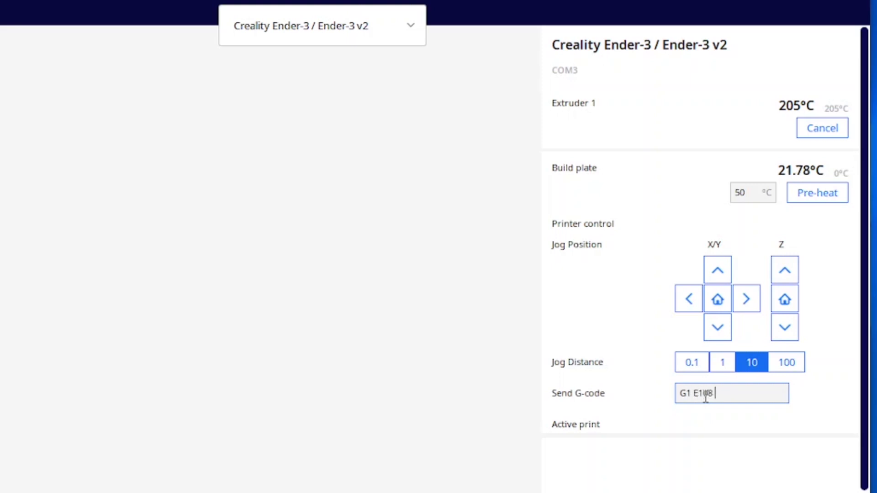
text(F100)
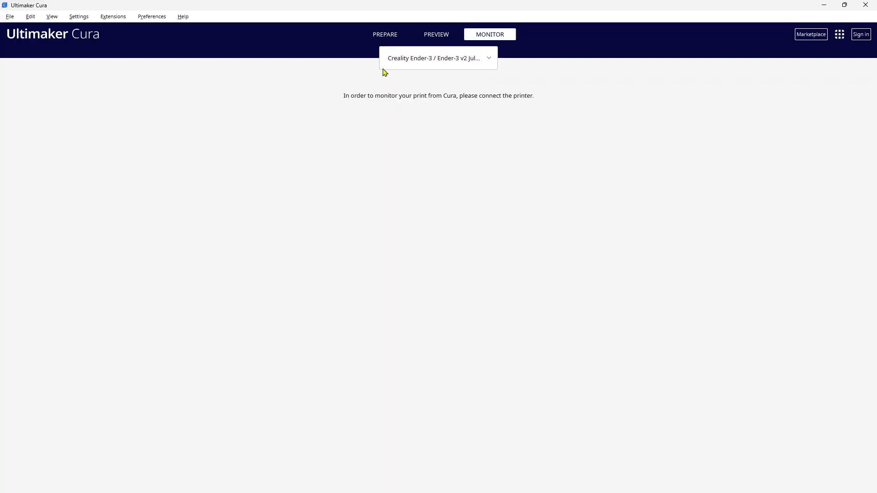
- Reach the Machine Settings of the Ender-3 v2 July 7 profile via Manage Printers
click(78, 16)
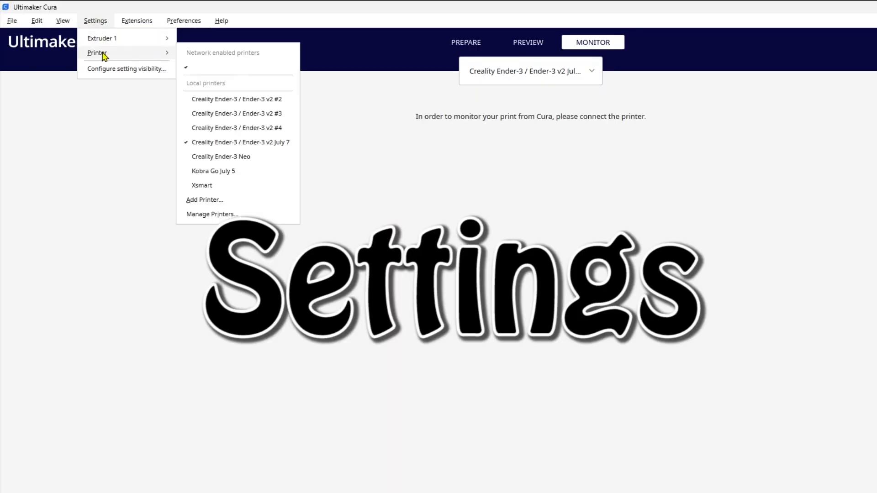
mouse_move(228, 201)
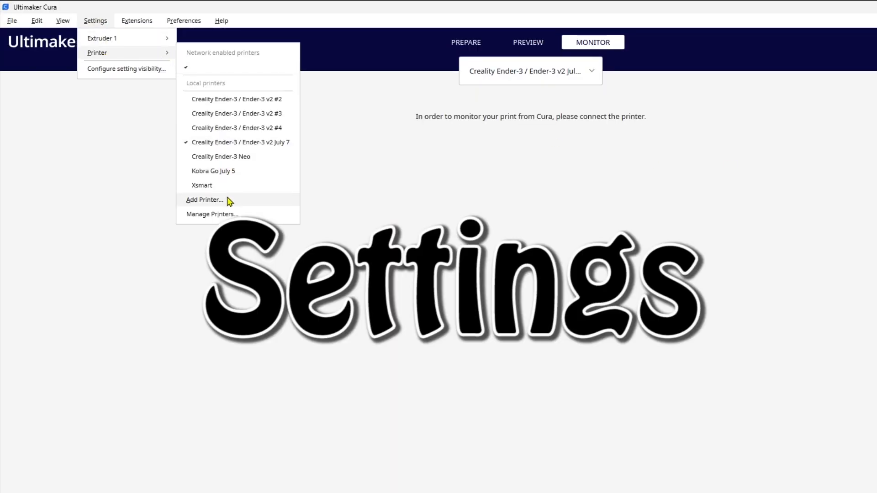
click(212, 214)
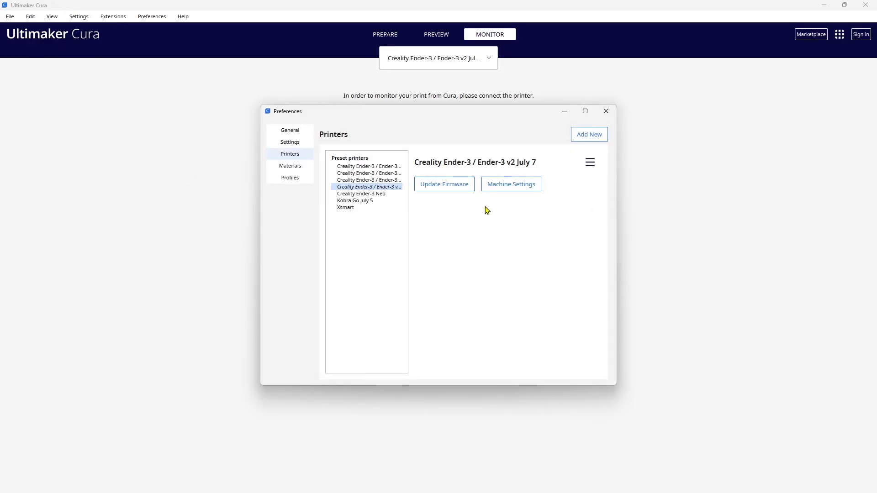
click(510, 183)
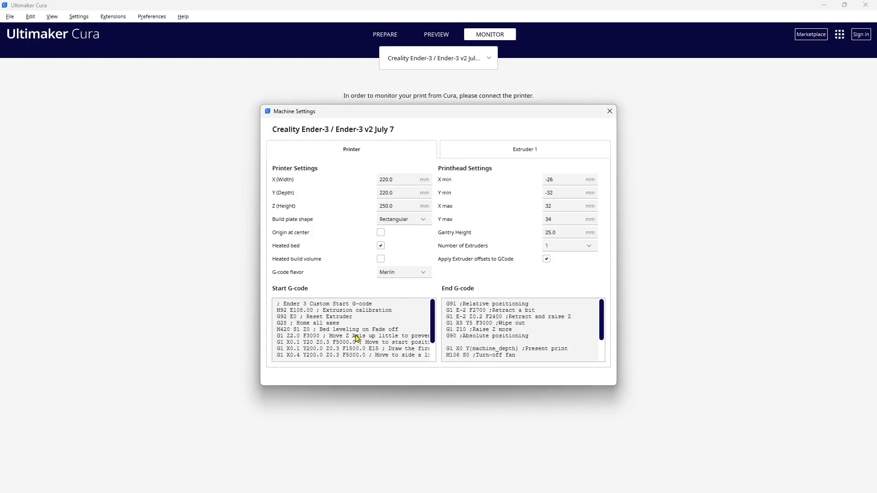
mouse_move(290, 318)
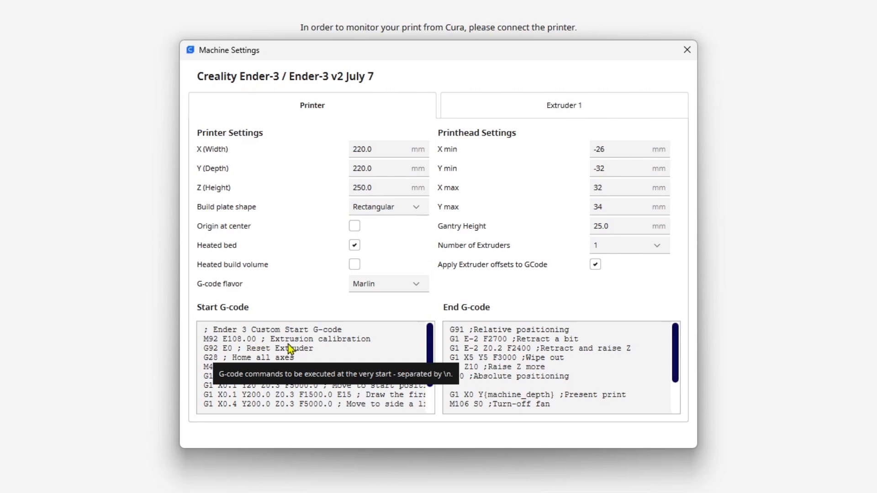
mouse_move(340, 351)
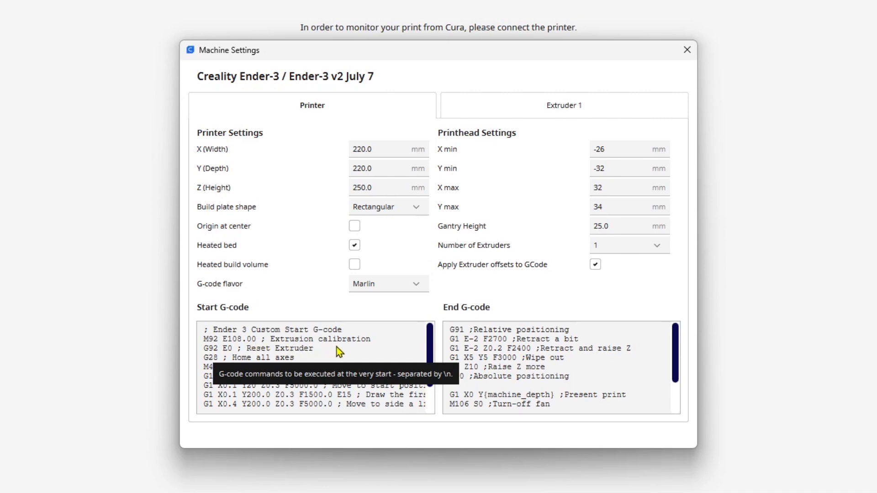
mouse_move(241, 351)
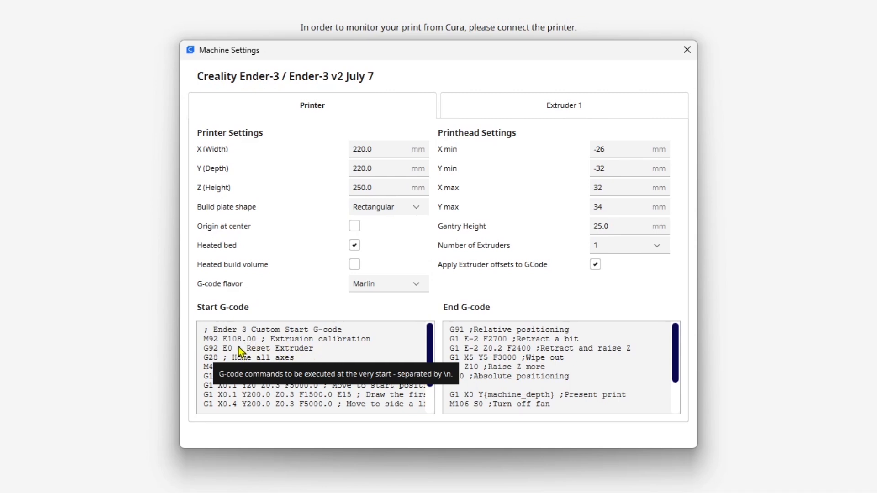
mouse_move(252, 353)
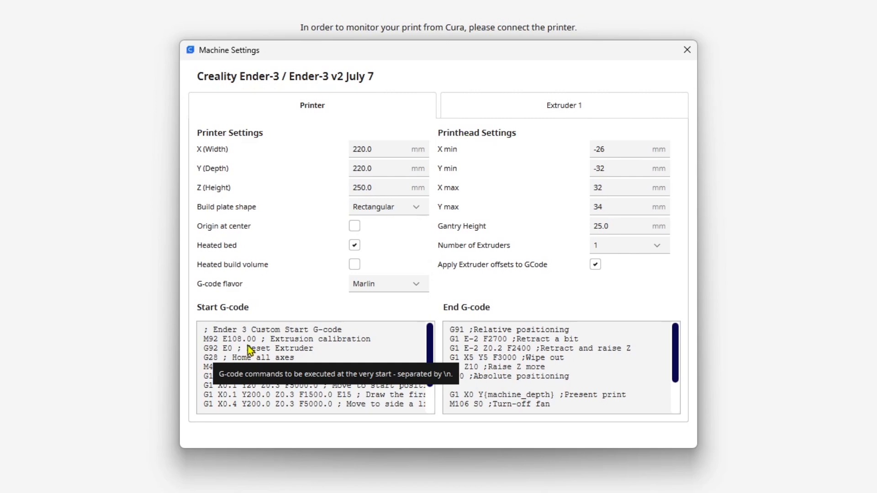
mouse_move(228, 350)
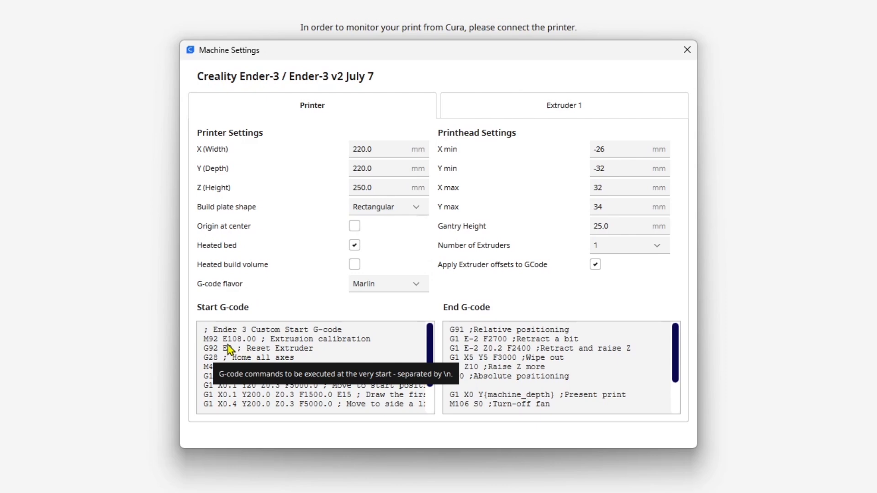